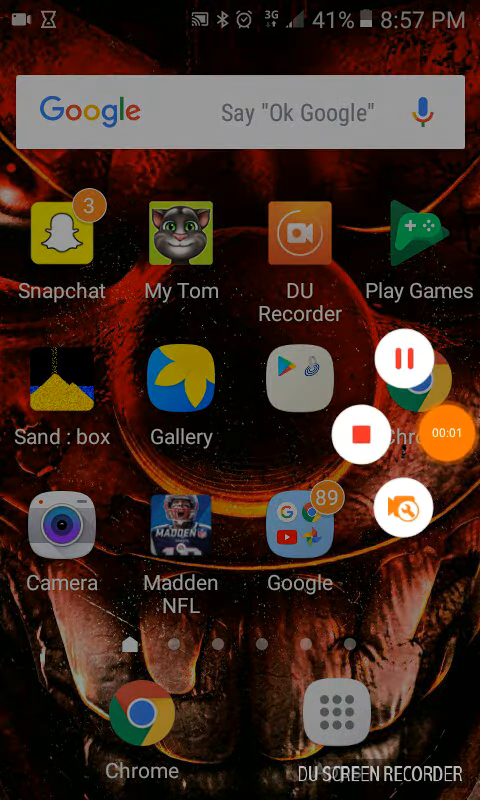
- Open DU Recorder's Recording toolbox from the floating bubble
left_click(401, 508)
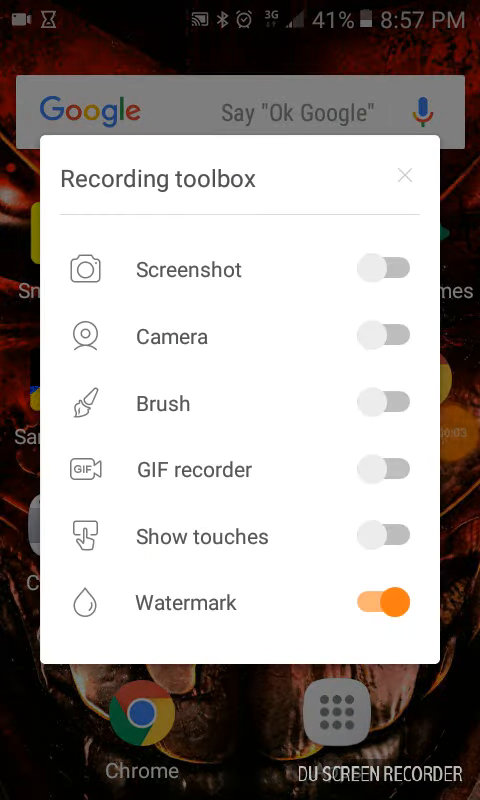
- Switch on the front-camera overlay in the Recording toolbox
left_click(383, 336)
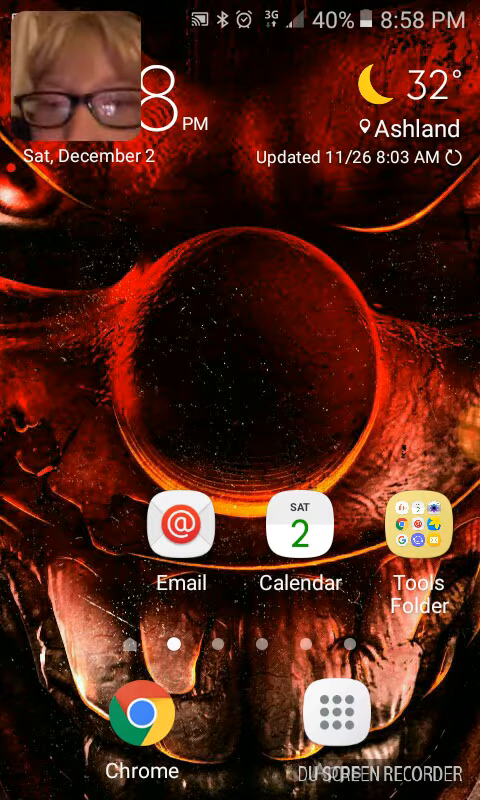
- Launch Voice Recorder from the Samsung folder in the app drawer
left_click(327, 714)
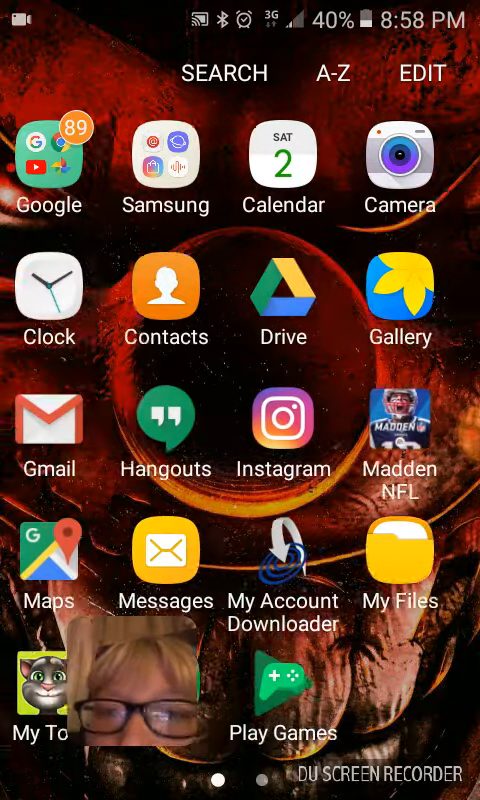
left_click(51, 152)
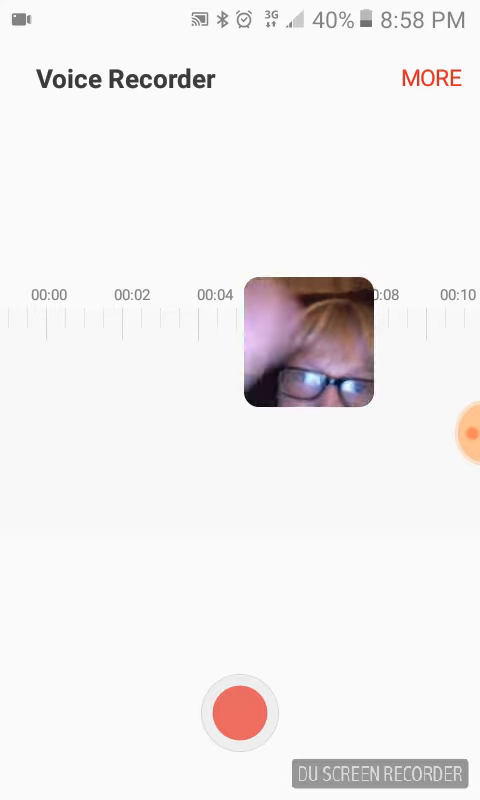
- Tap record in Voice Recorder, triggering the 'Unable to start new recording' toast
left_click(431, 78)
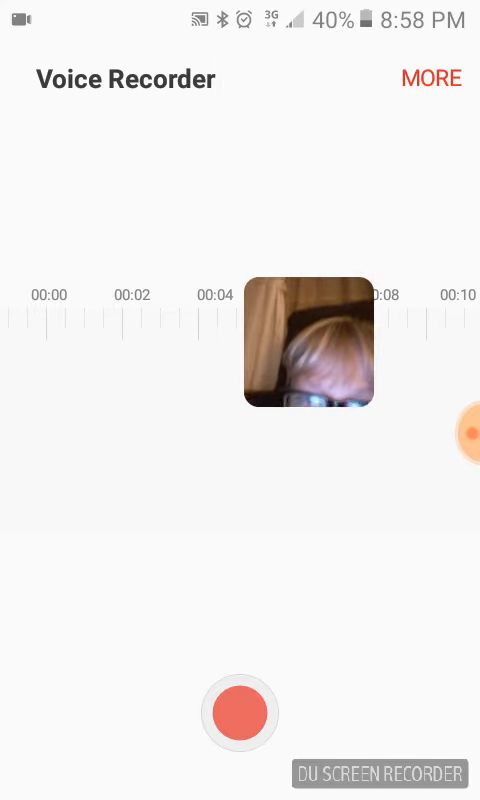
left_click(240, 712)
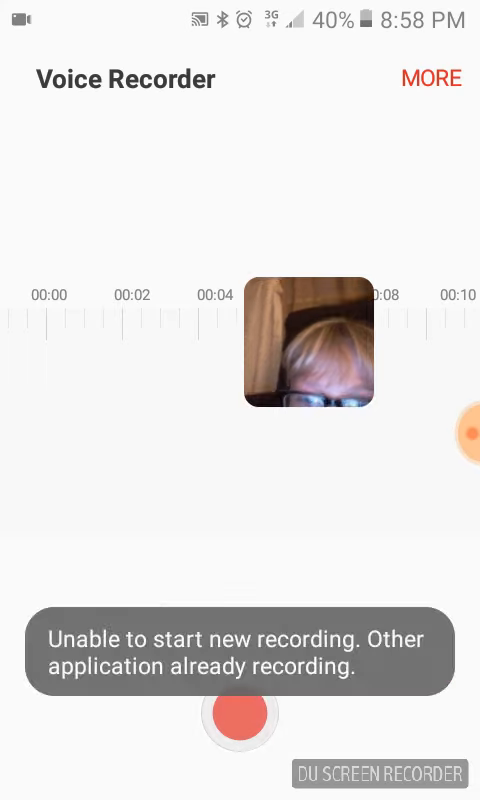